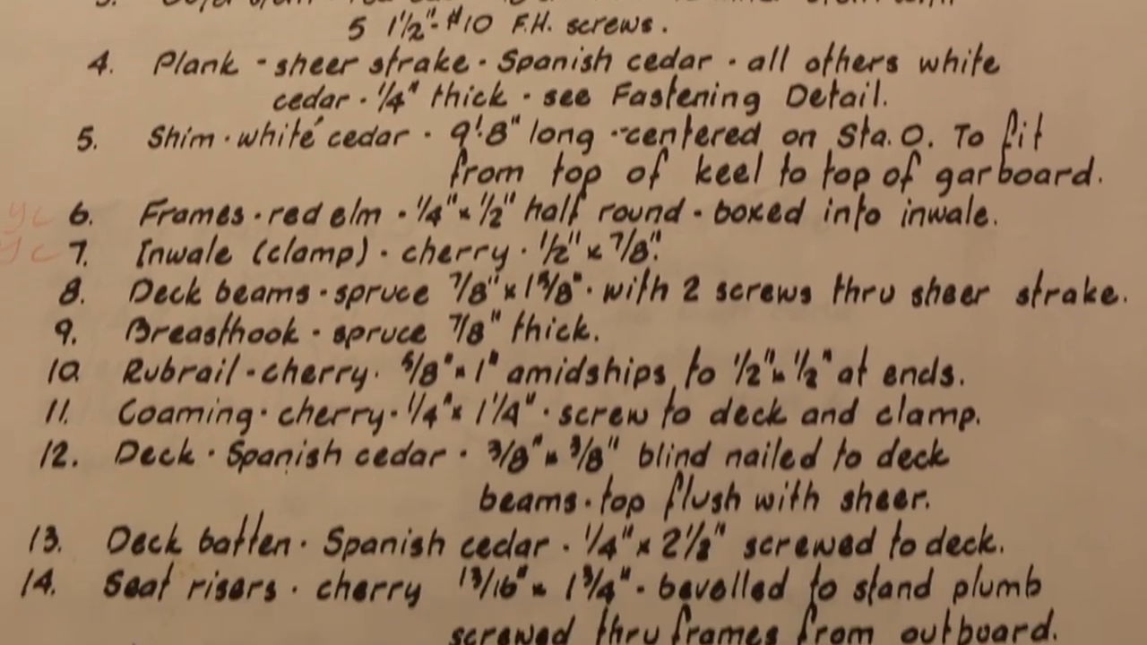
pyautogui.scroll(-3)
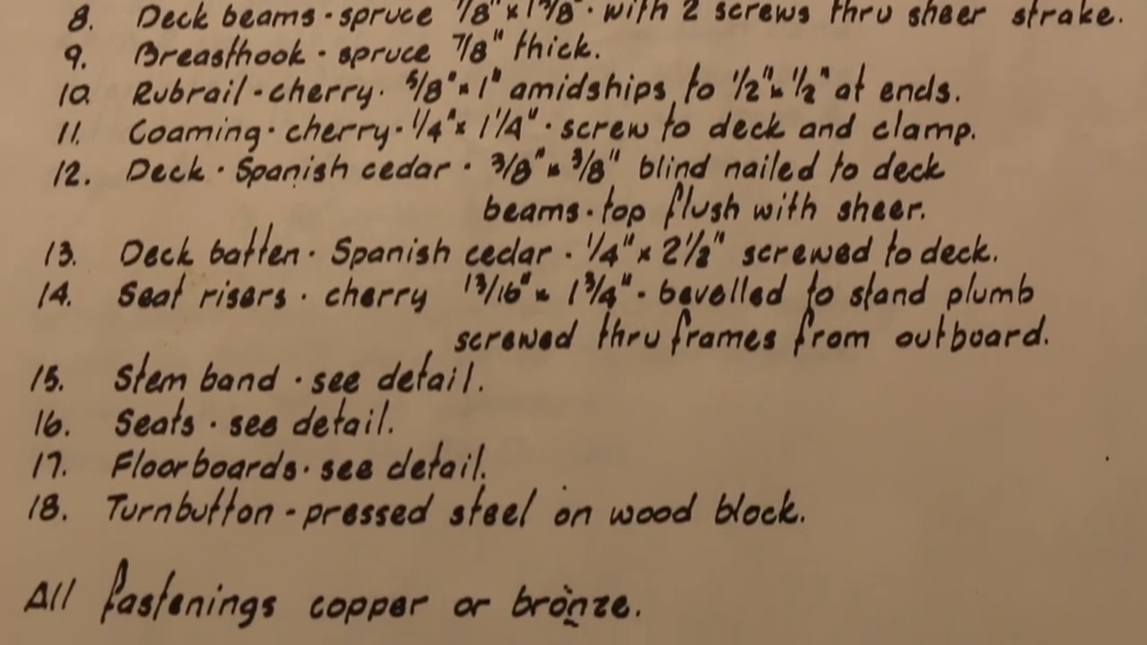